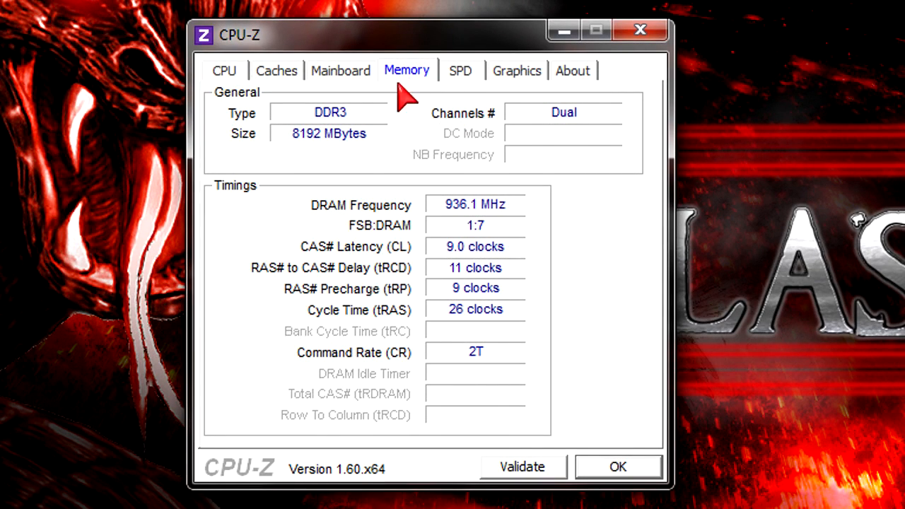
{"action": "mouse_move", "coordinate": [294, 149]}
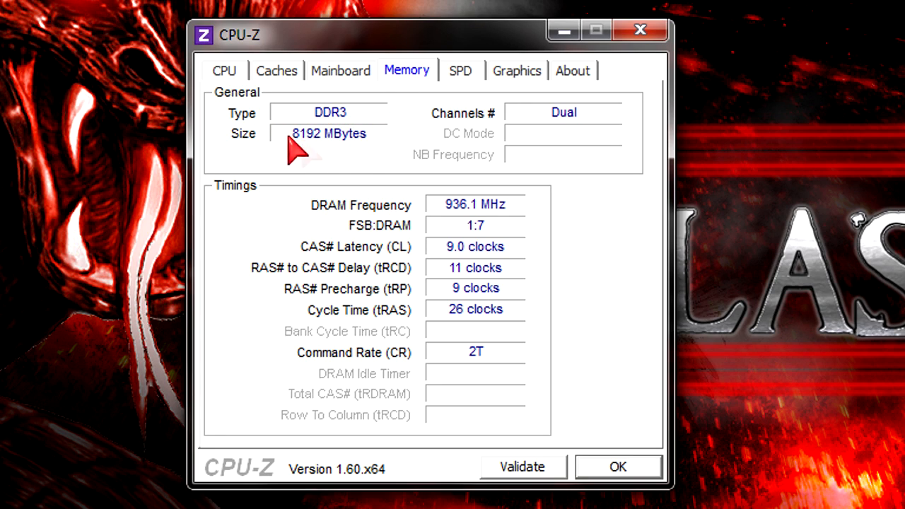
{"action": "mouse_move", "coordinate": [605, 139]}
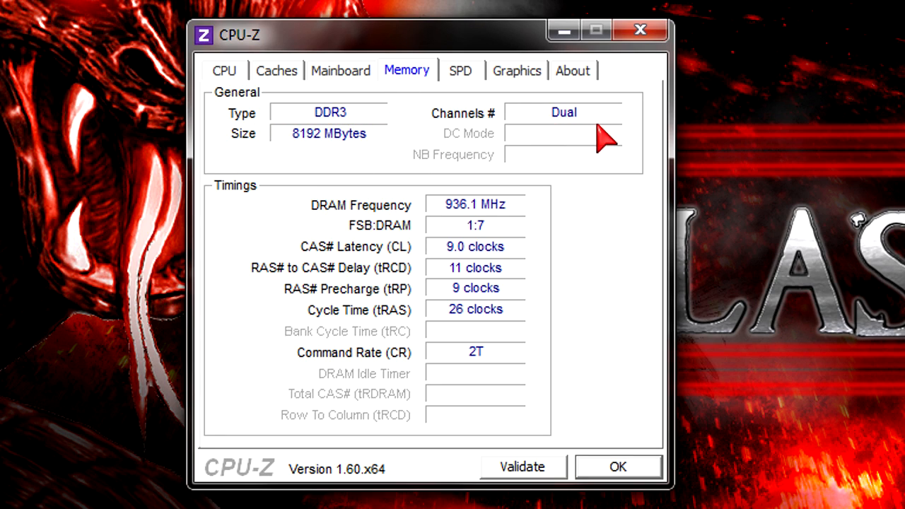
{"action": "mouse_move", "coordinate": [502, 225]}
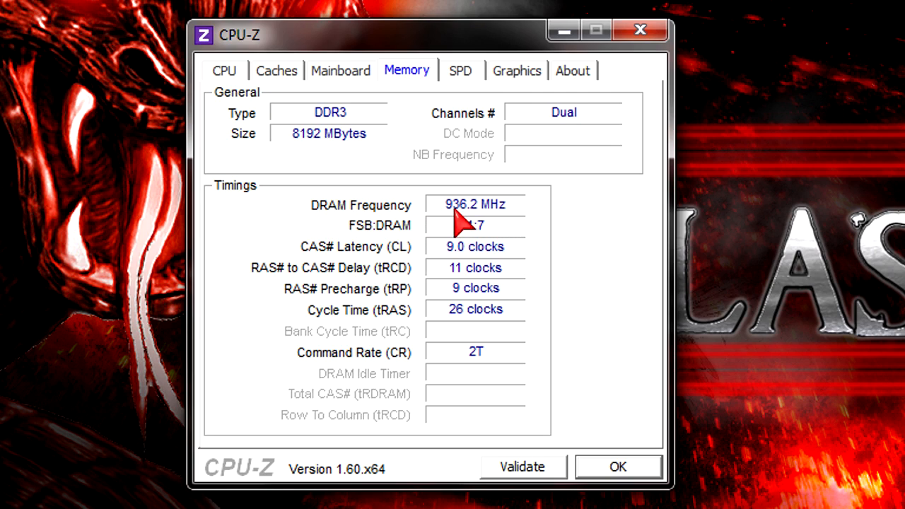
{"action": "mouse_move", "coordinate": [408, 261]}
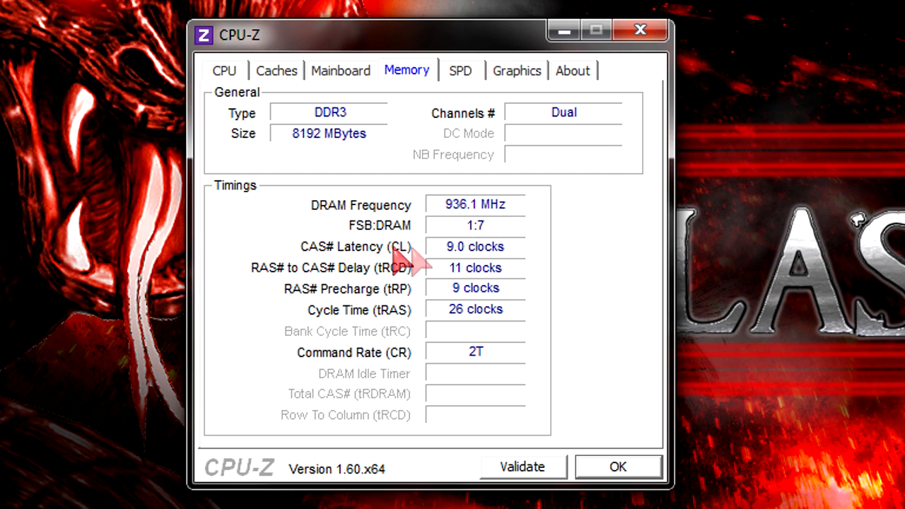
{"action": "mouse_move", "coordinate": [464, 224]}
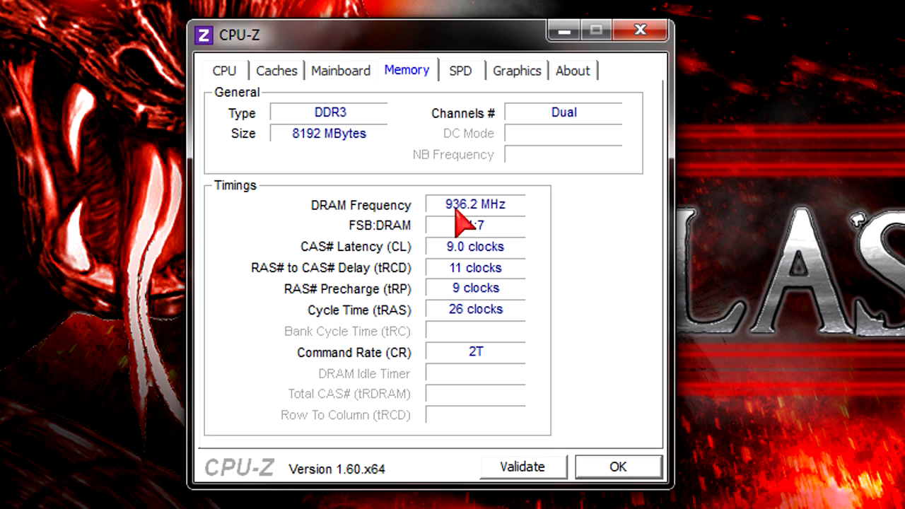
{"action": "mouse_move", "coordinate": [502, 230]}
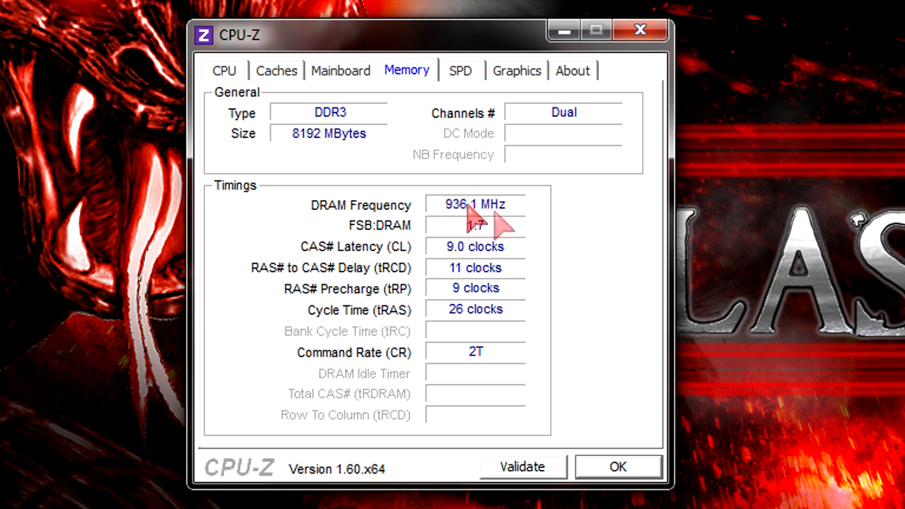
{"action": "mouse_move", "coordinate": [365, 272]}
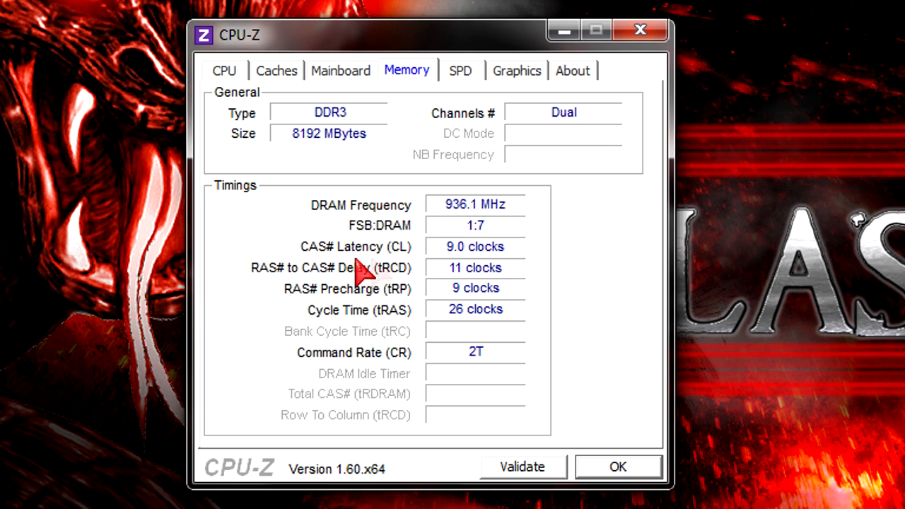
{"action": "mouse_move", "coordinate": [483, 267]}
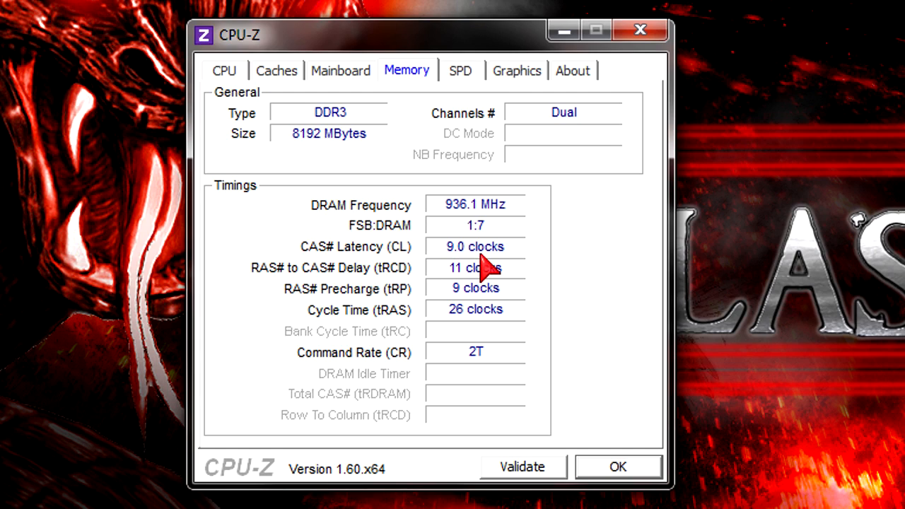
{"action": "mouse_move", "coordinate": [470, 292]}
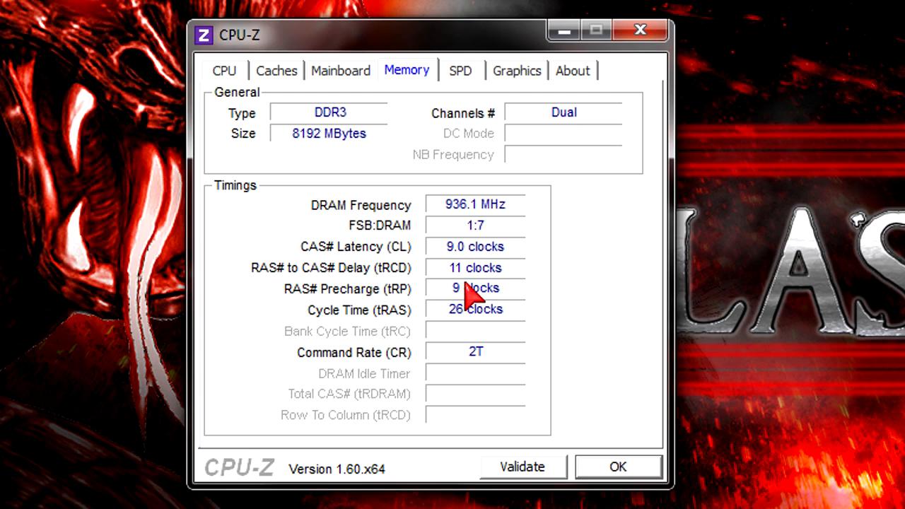
{"action": "mouse_move", "coordinate": [453, 269]}
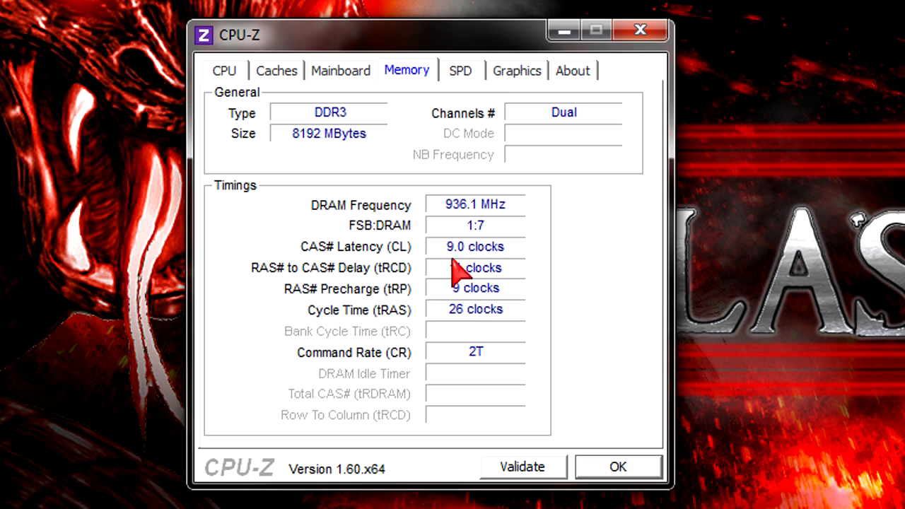
- Switch from the DDR3 memory summary to the SPD slot details of the installed modules
{"action": "left_click", "coordinate": [461, 71]}
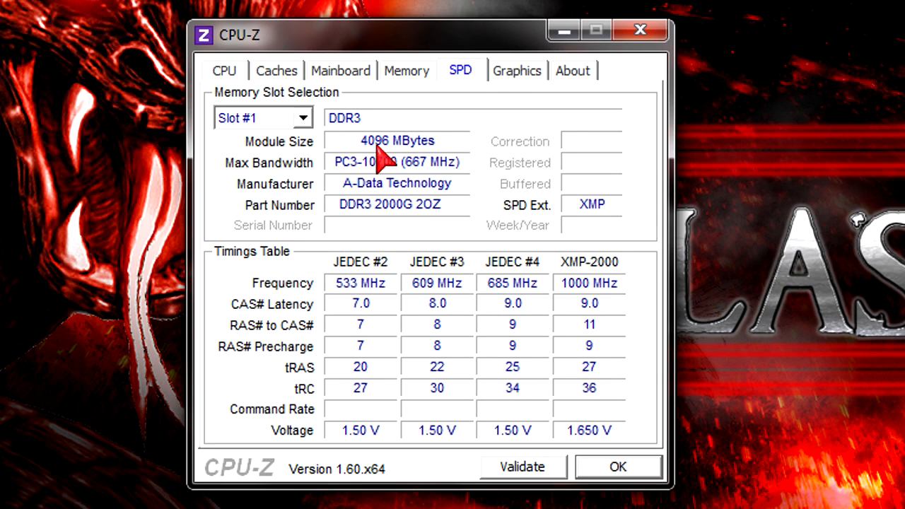
{"action": "mouse_move", "coordinate": [446, 329]}
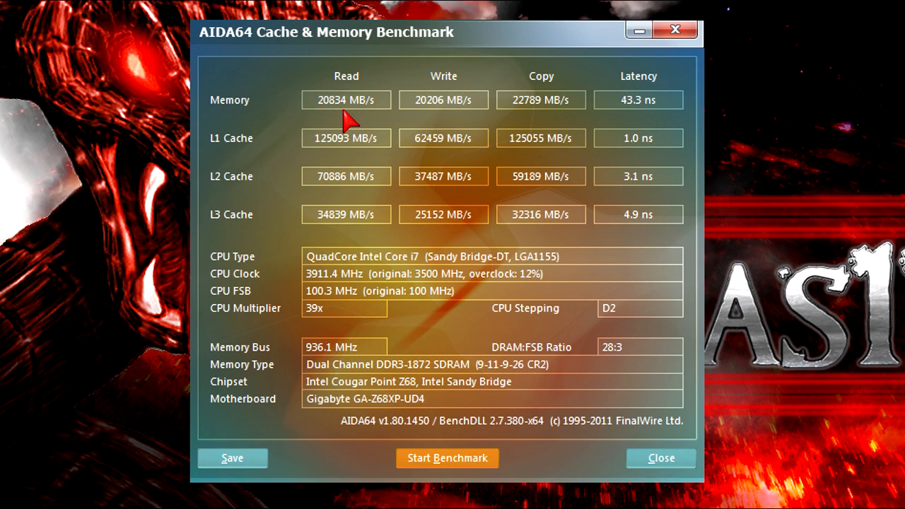
{"action": "mouse_move", "coordinate": [421, 116]}
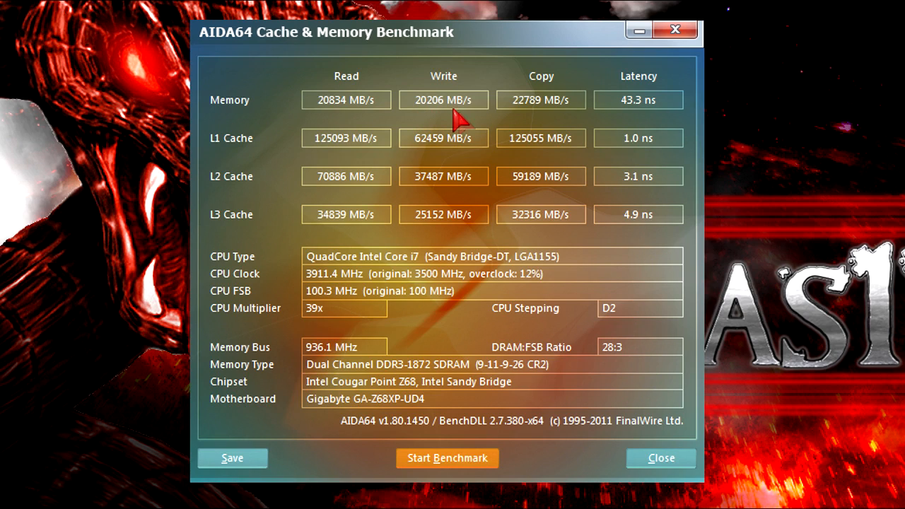
{"action": "mouse_move", "coordinate": [536, 116]}
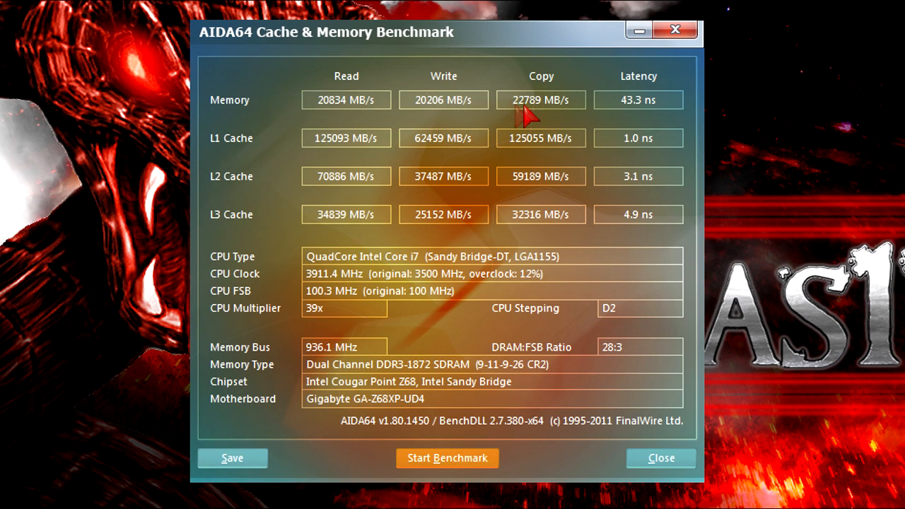
{"action": "mouse_move", "coordinate": [665, 113]}
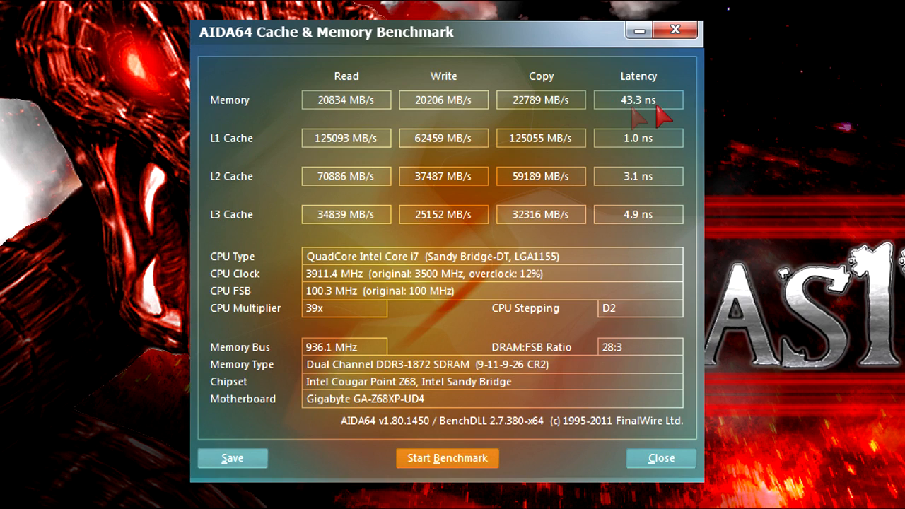
{"action": "mouse_move", "coordinate": [653, 124]}
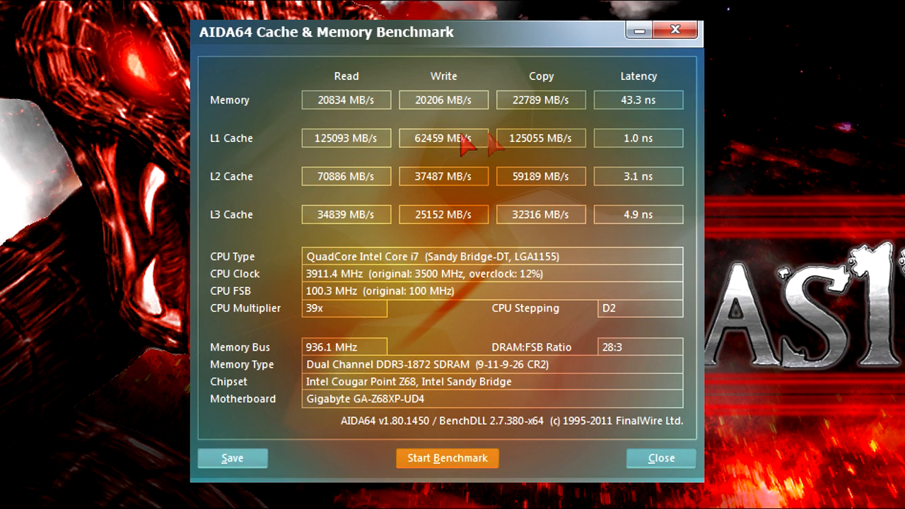
{"action": "mouse_move", "coordinate": [635, 240]}
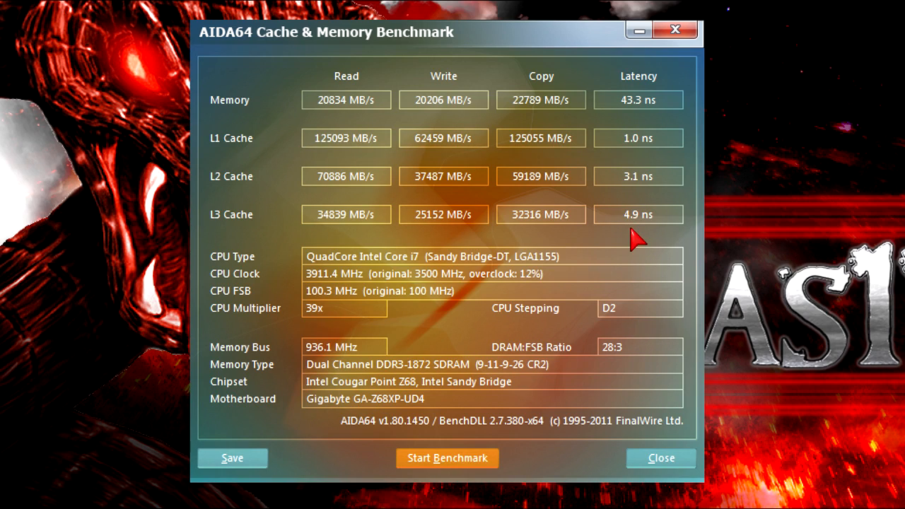
{"action": "mouse_move", "coordinate": [342, 154]}
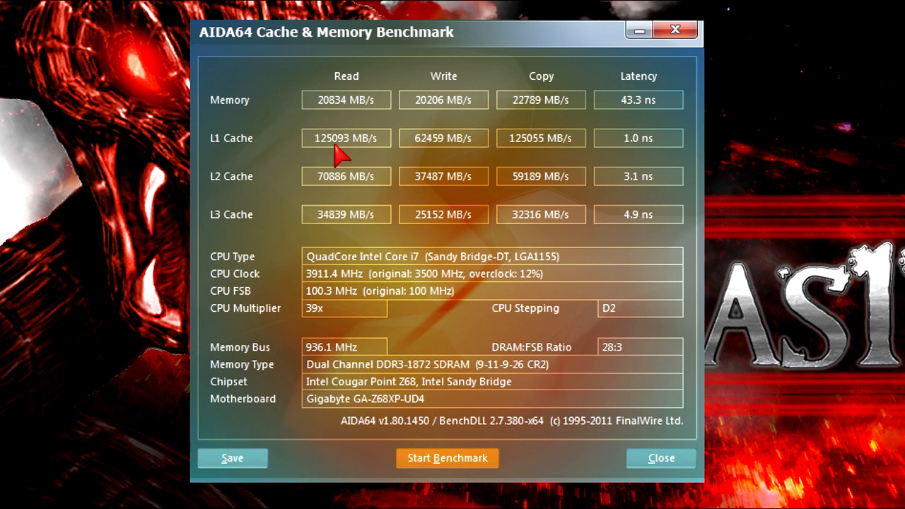
{"action": "mouse_move", "coordinate": [509, 266]}
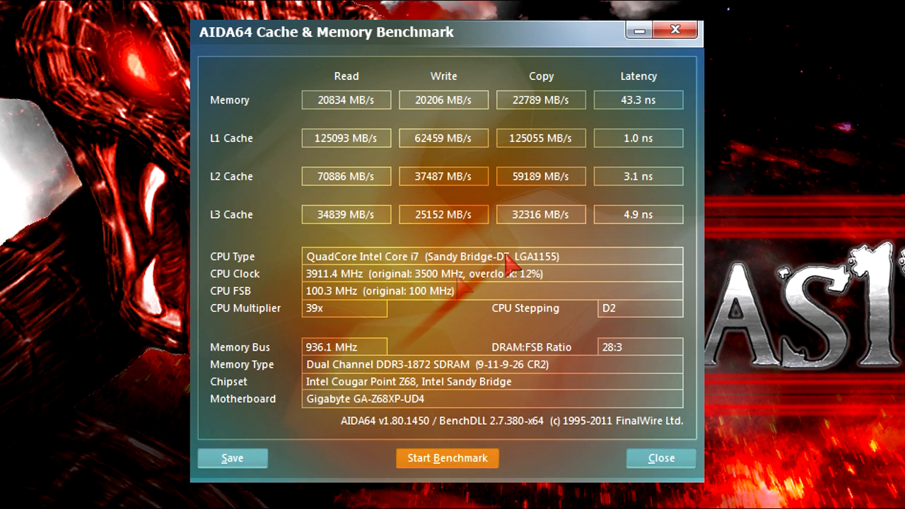
{"action": "mouse_move", "coordinate": [361, 271]}
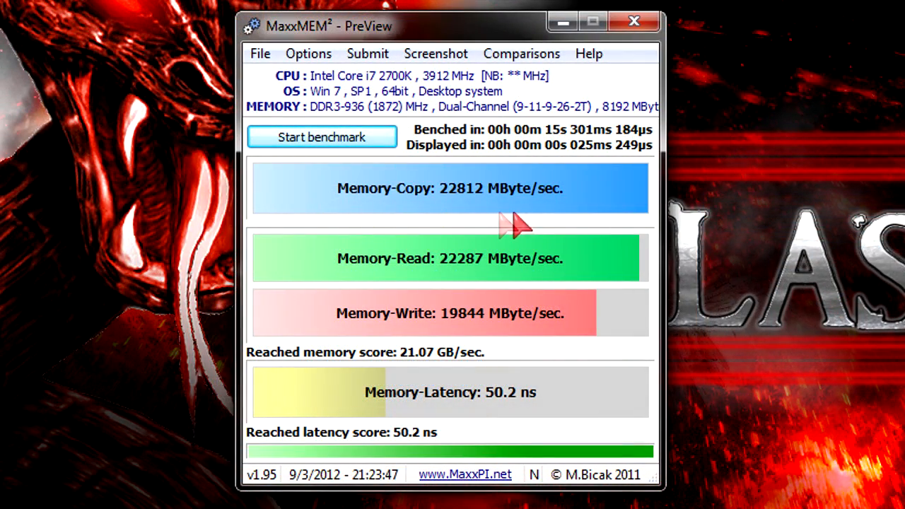
{"action": "mouse_move", "coordinate": [554, 215]}
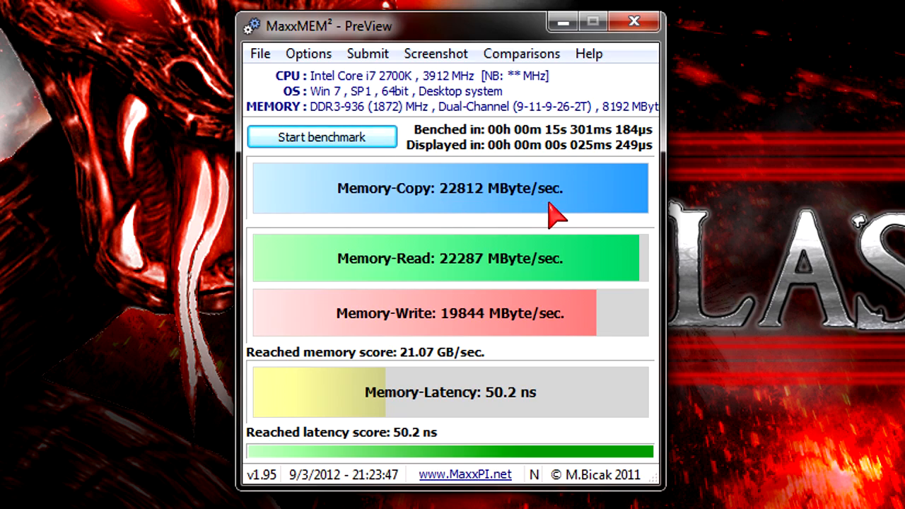
{"action": "mouse_move", "coordinate": [506, 280]}
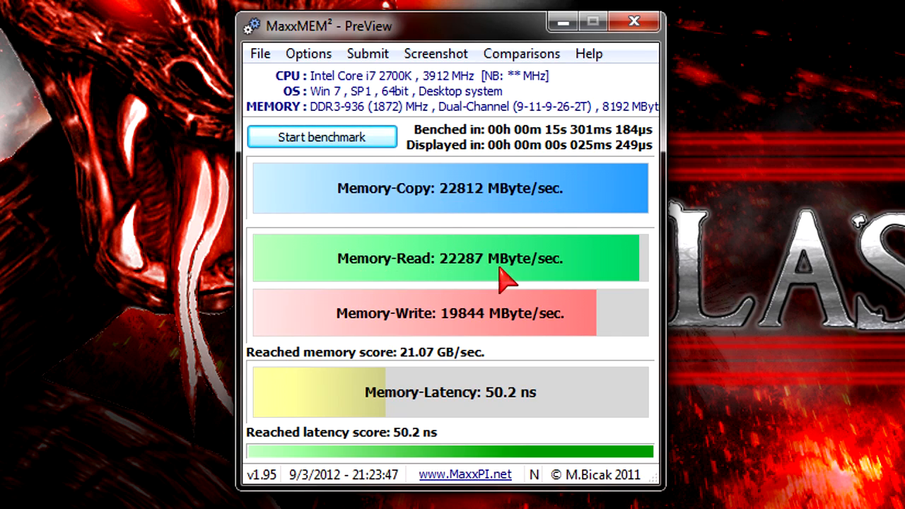
{"action": "mouse_move", "coordinate": [495, 304]}
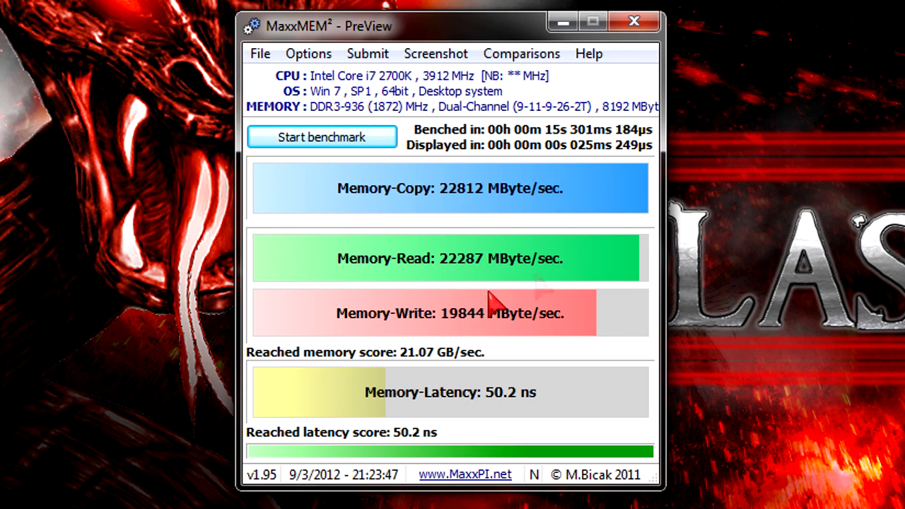
{"action": "mouse_move", "coordinate": [436, 371]}
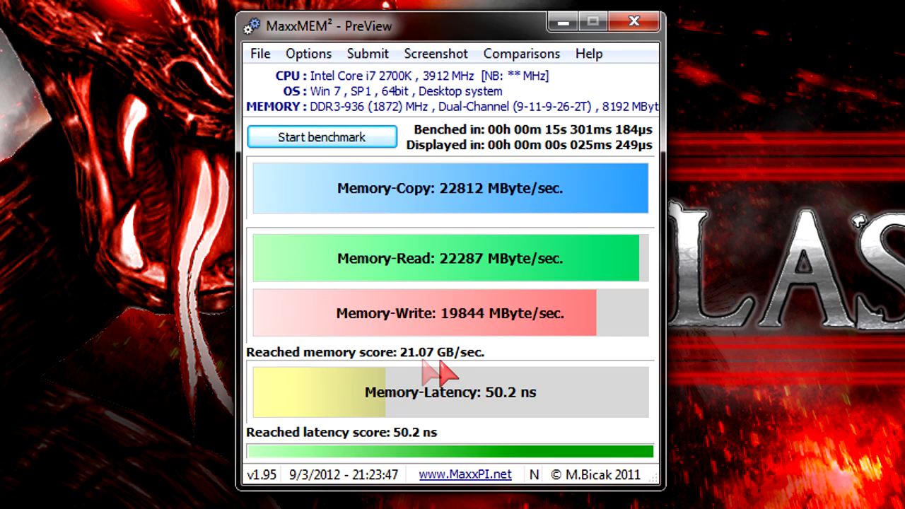
{"action": "mouse_move", "coordinate": [408, 375]}
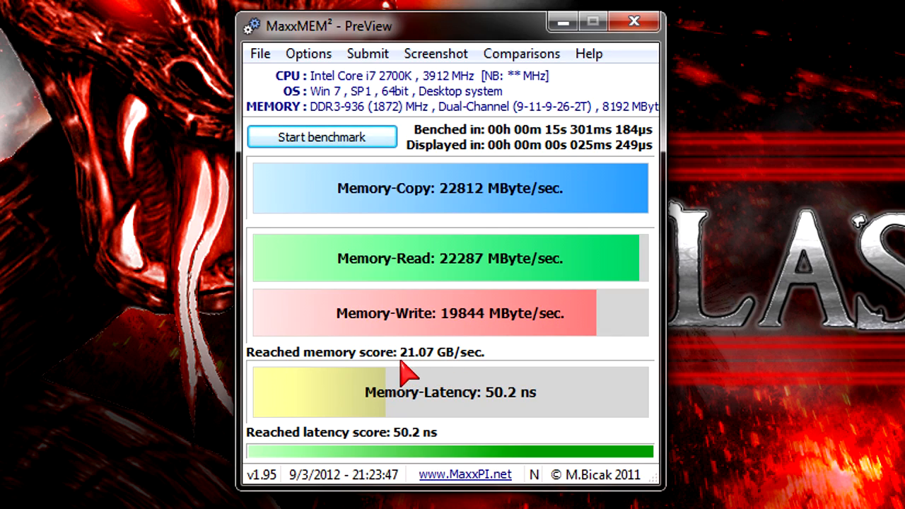
{"action": "mouse_move", "coordinate": [498, 417]}
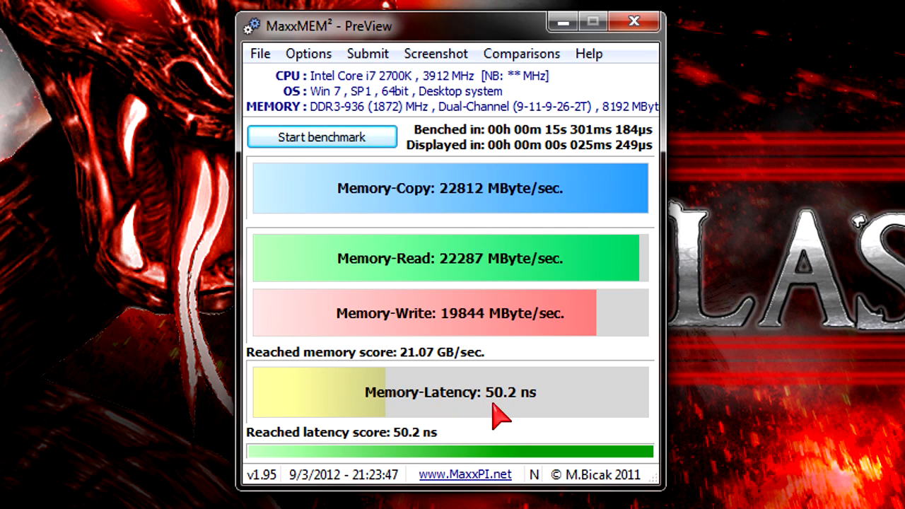
{"action": "mouse_move", "coordinate": [436, 442]}
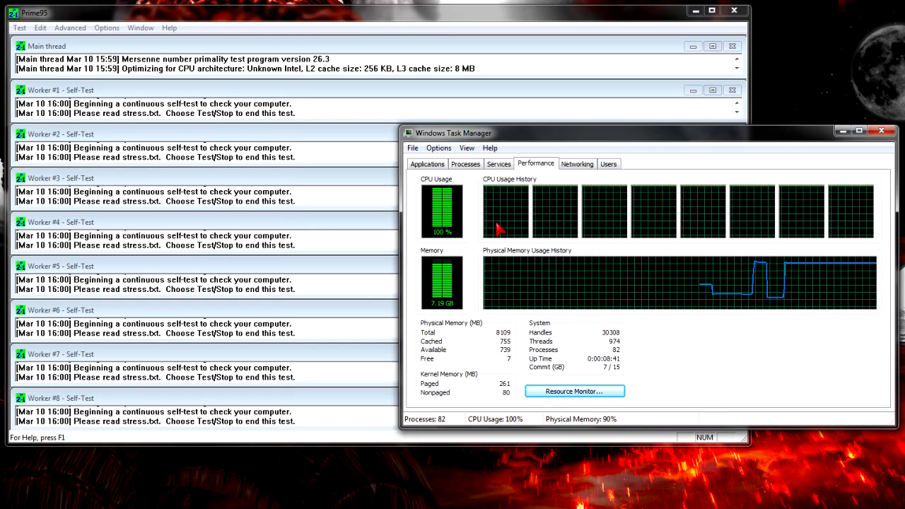
{"action": "mouse_move", "coordinate": [792, 290]}
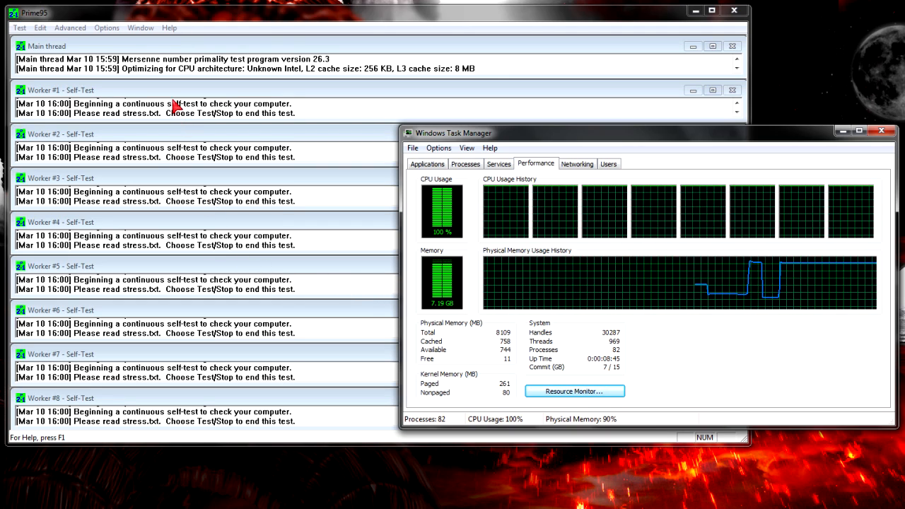
{"action": "mouse_move", "coordinate": [213, 354]}
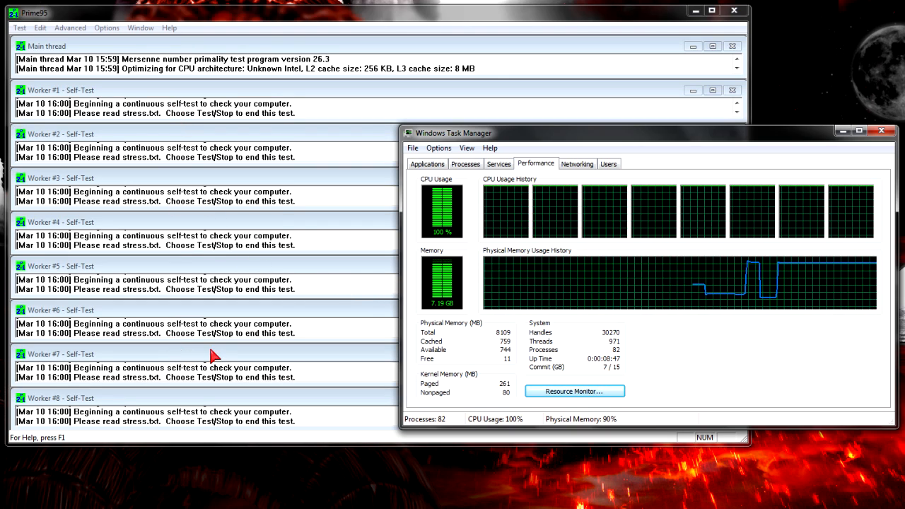